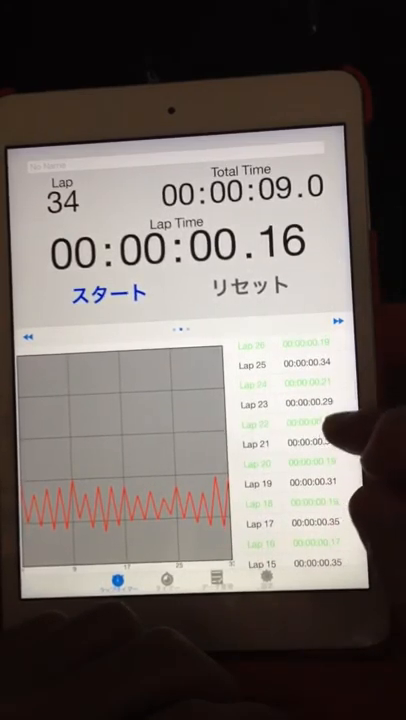
scroll("down", 3)
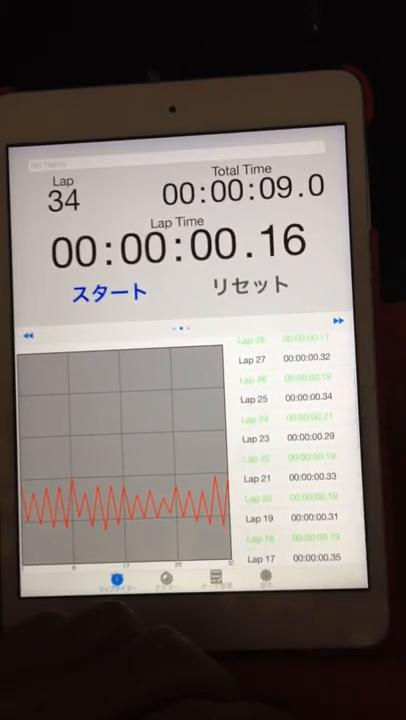